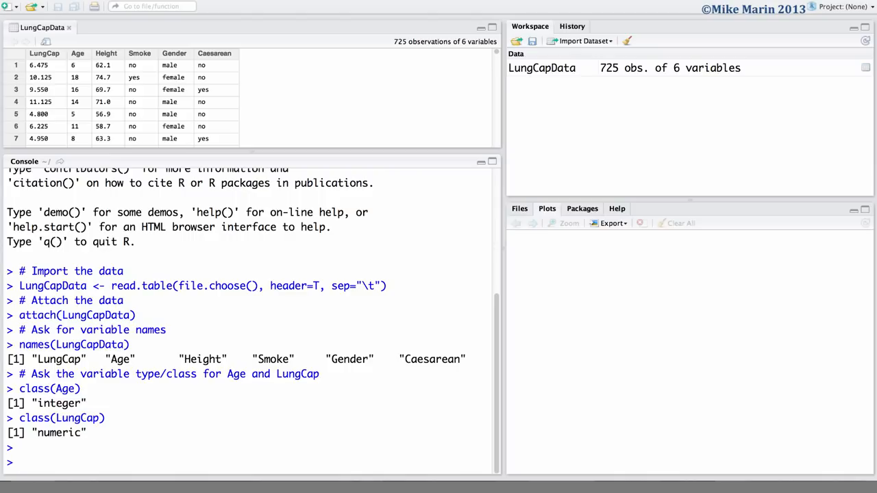
# Show the cor.test documentation via help(cor.test) and ?cor.test
pyautogui.write('help')
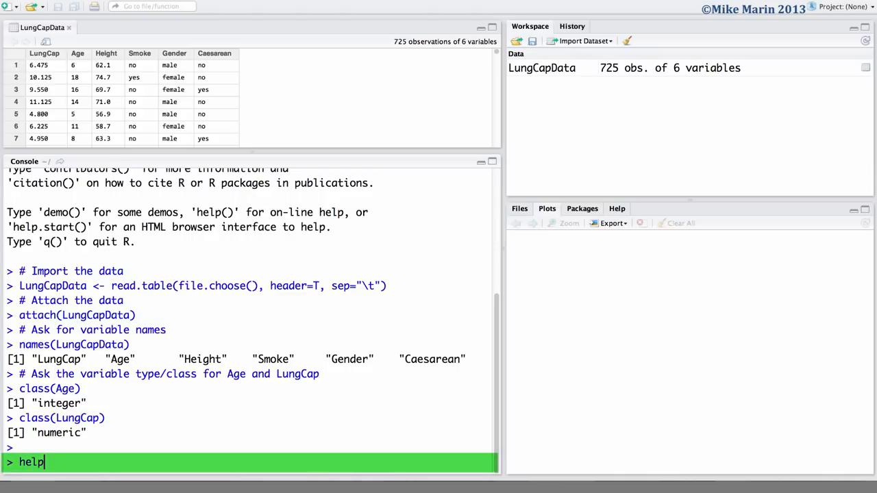
pyautogui.write('(cor.te')
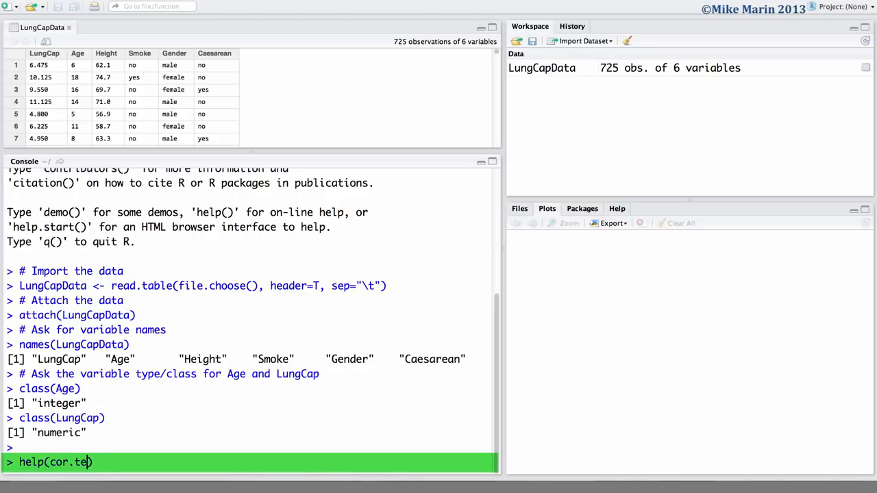
pyautogui.press('Return')
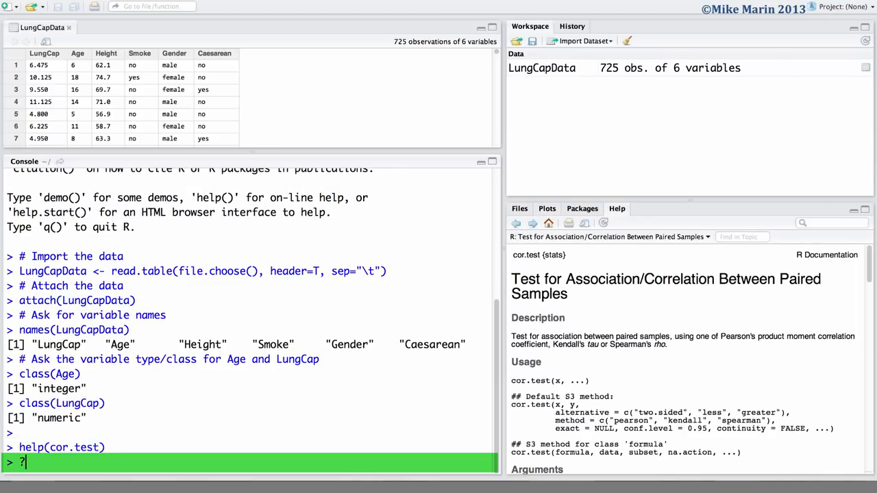
pyautogui.write('cor.tes')
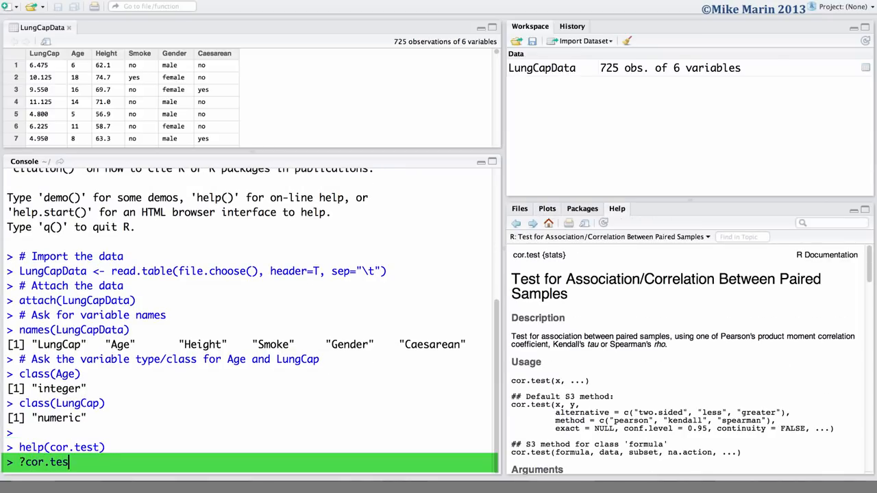
pyautogui.press('Return')
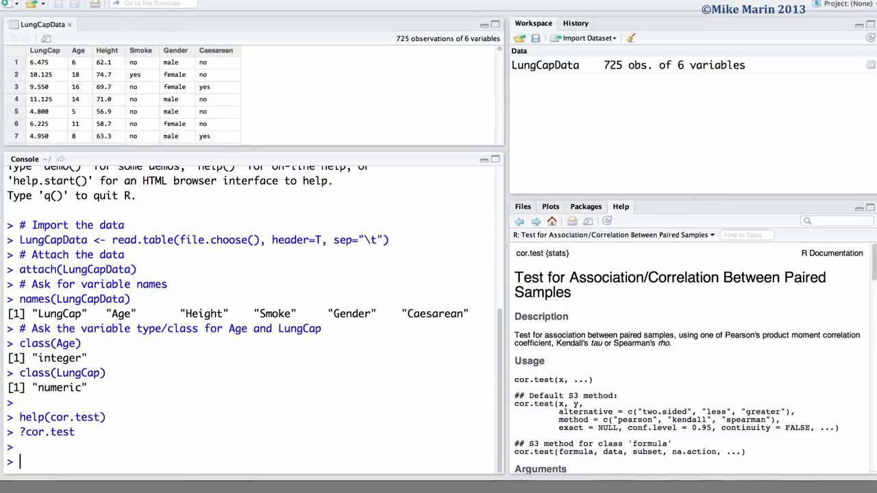
# Plot LungCap against Age with main title "Scatterplot" and las=1 tick labels
pyautogui.write('plot(Ag')
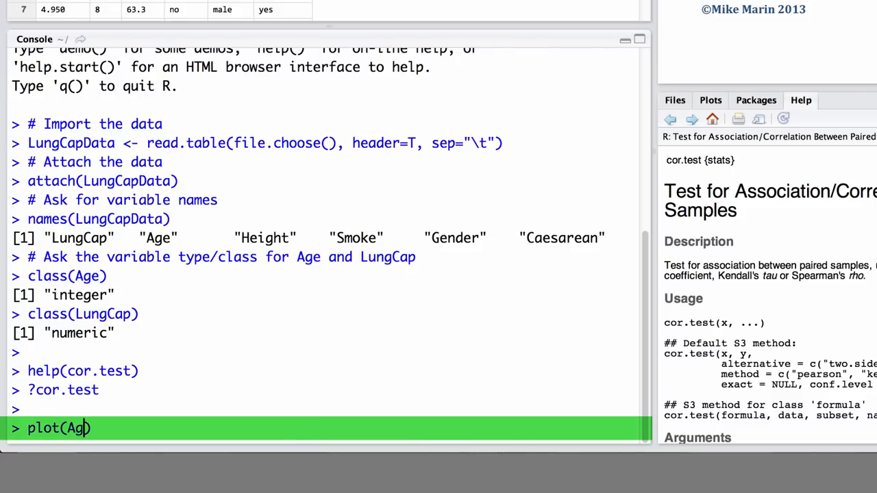
pyautogui.write('e, LungCap, main')
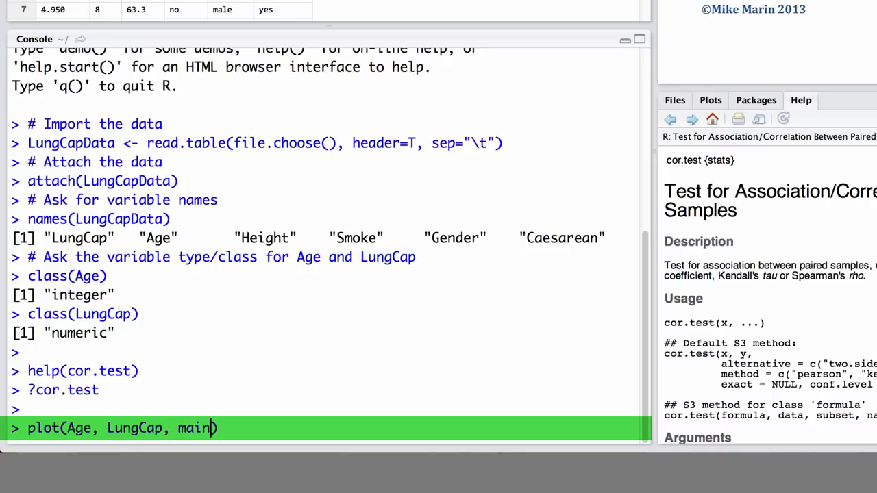
pyautogui.write('="Sc')
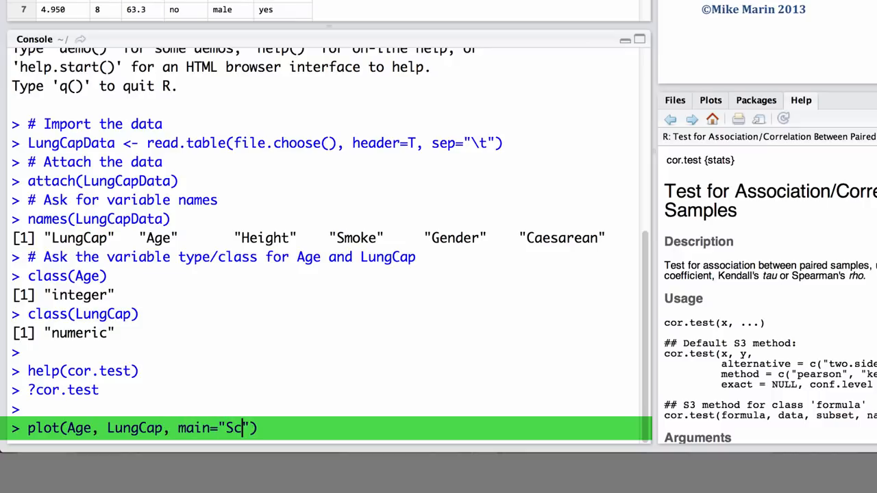
pyautogui.write('atterplot')
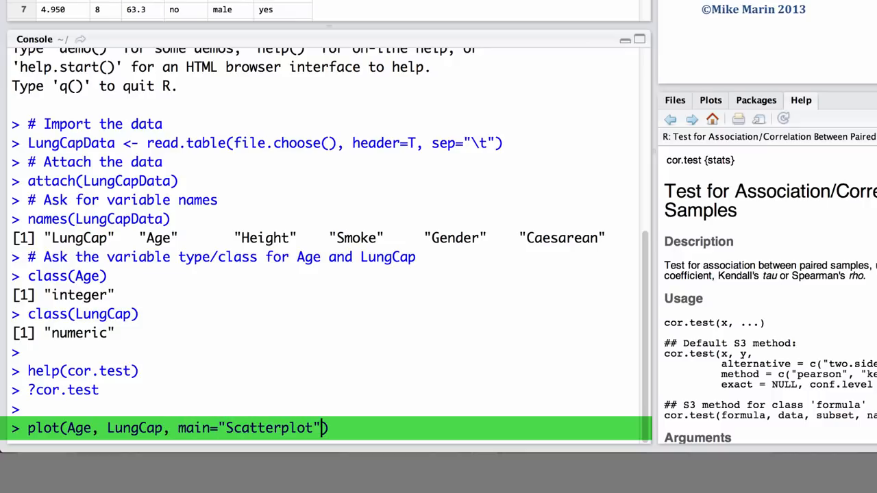
pyautogui.write(', las=1')
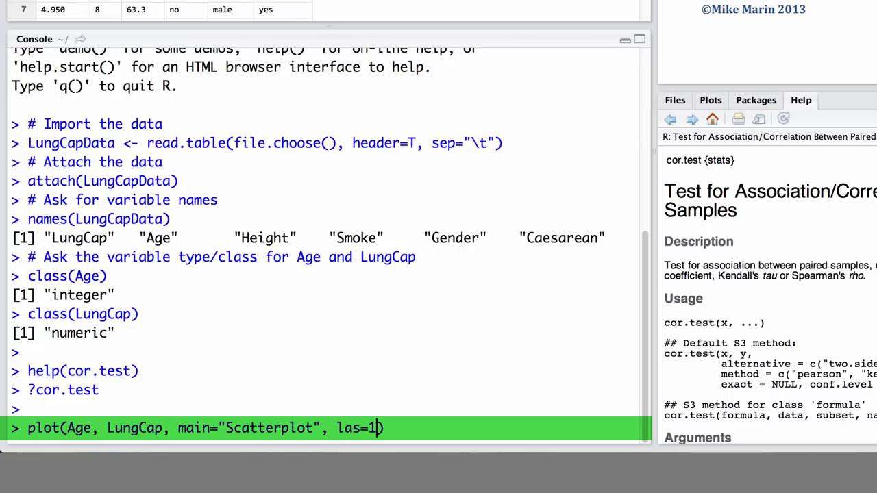
pyautogui.press('Return')
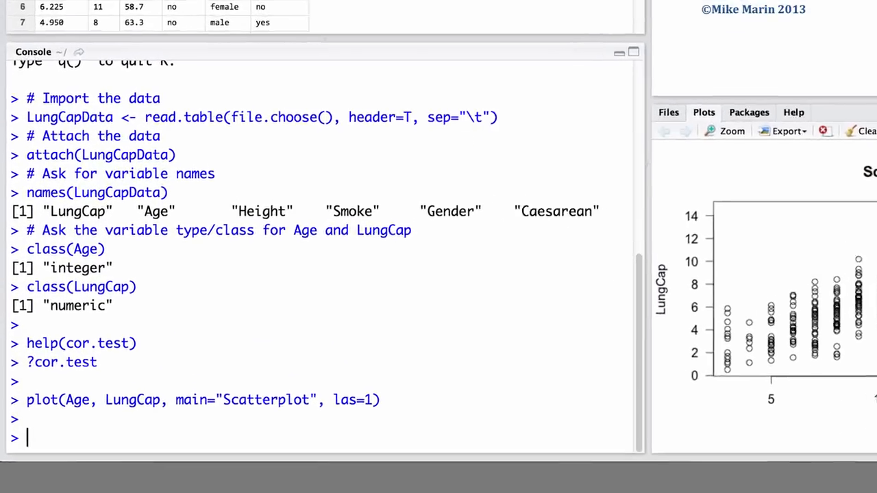
# Compute cor(Age, LungCap, method="pearson"), giving 0.8196749
pyautogui.write('cor')
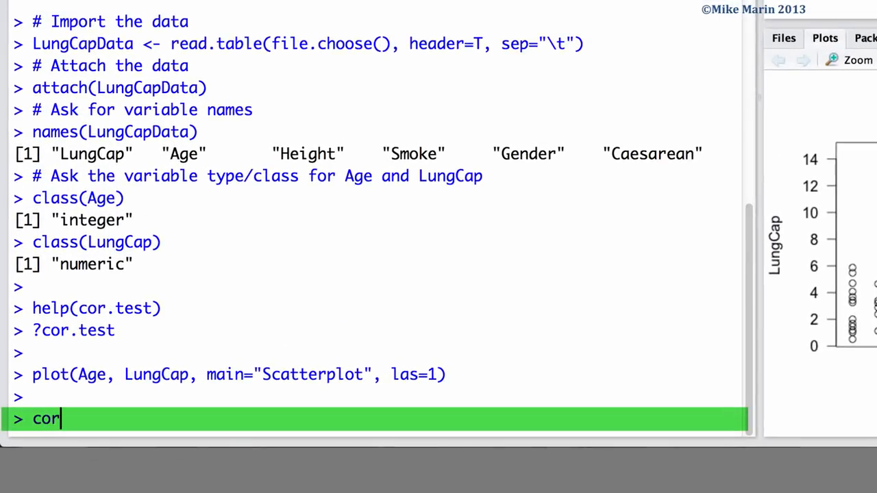
pyautogui.write('()')
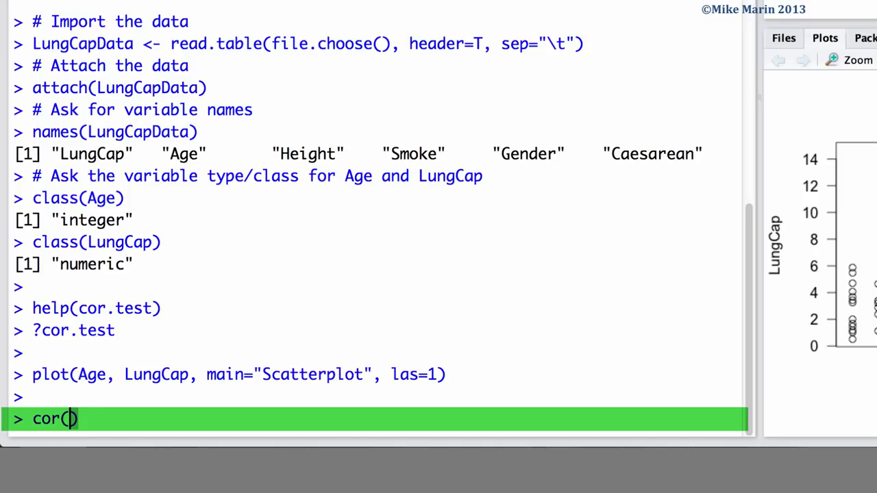
pyautogui.write('Age,')
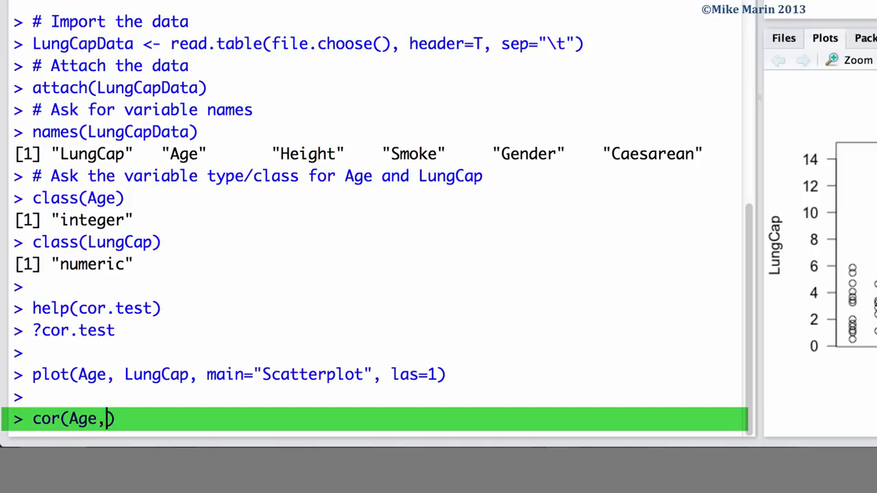
pyautogui.write('LungCap')
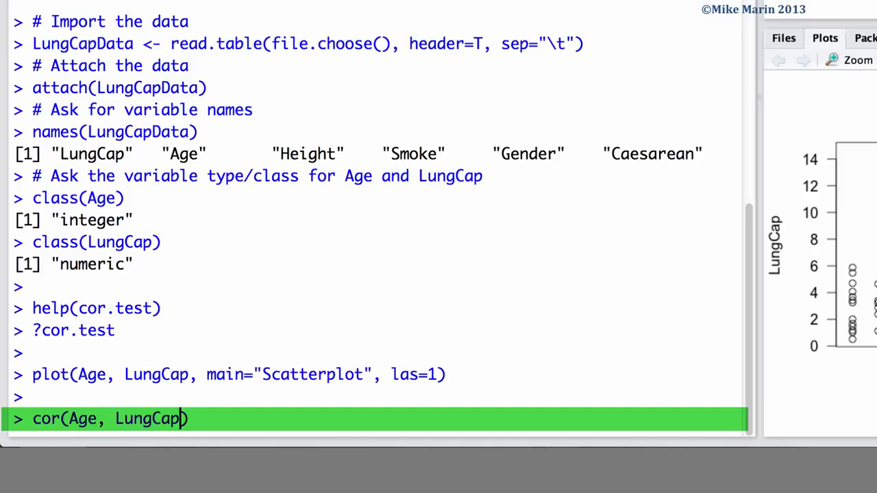
pyautogui.write(', method')
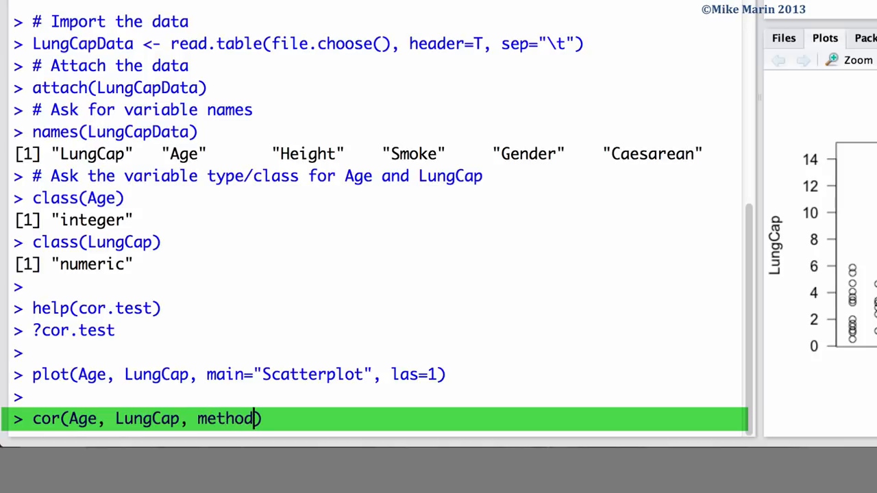
pyautogui.write('="pear')
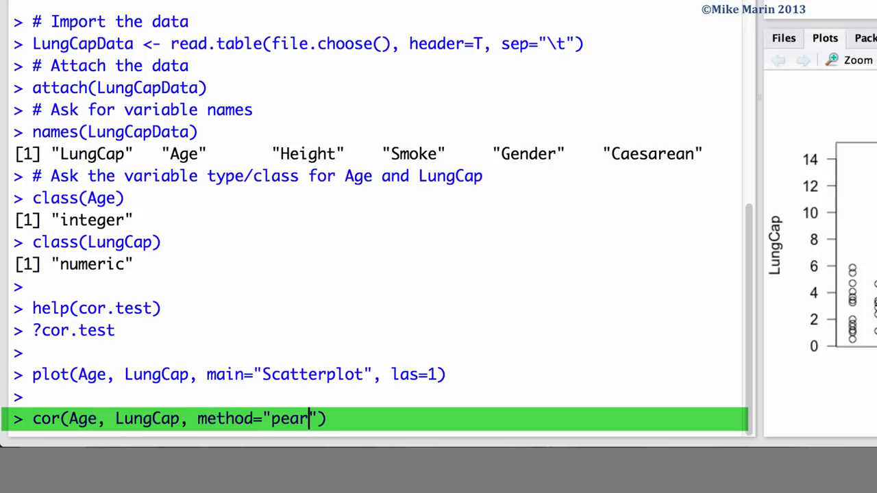
pyautogui.write('son')
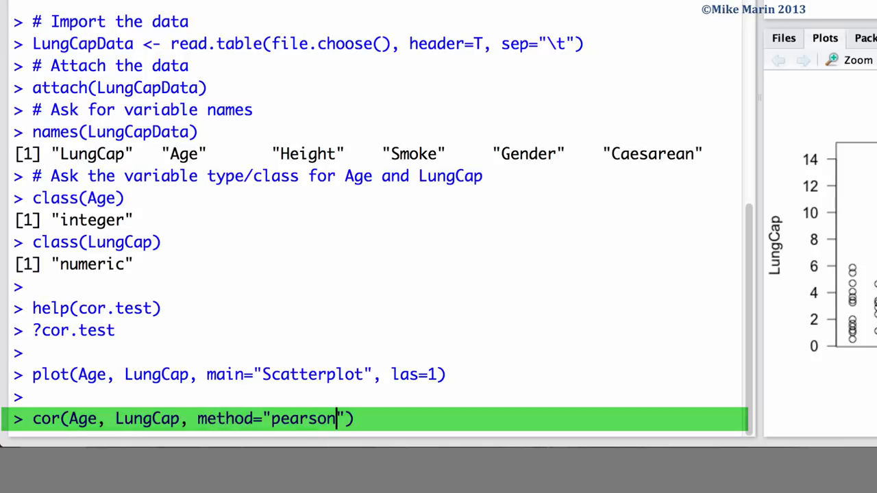
pyautogui.press('Return')
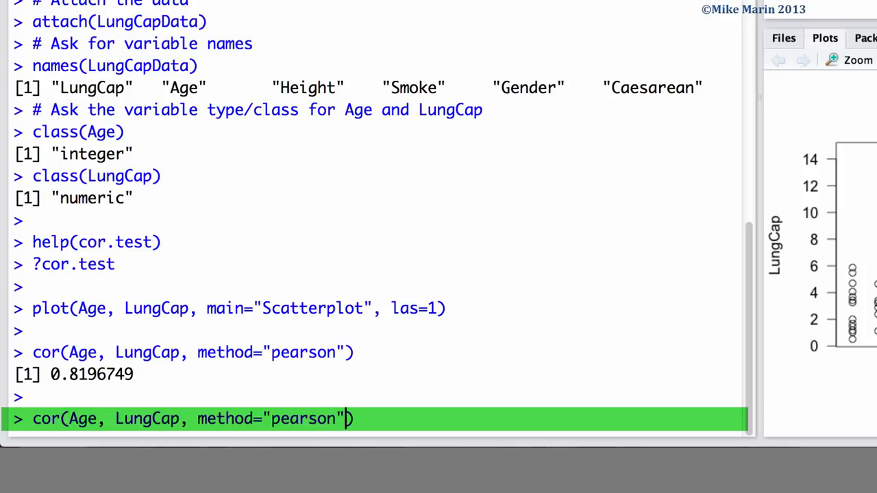
# Recompute the correlation with the default method and with LungCap and Age swapped
pyautogui.press('BackSpace')
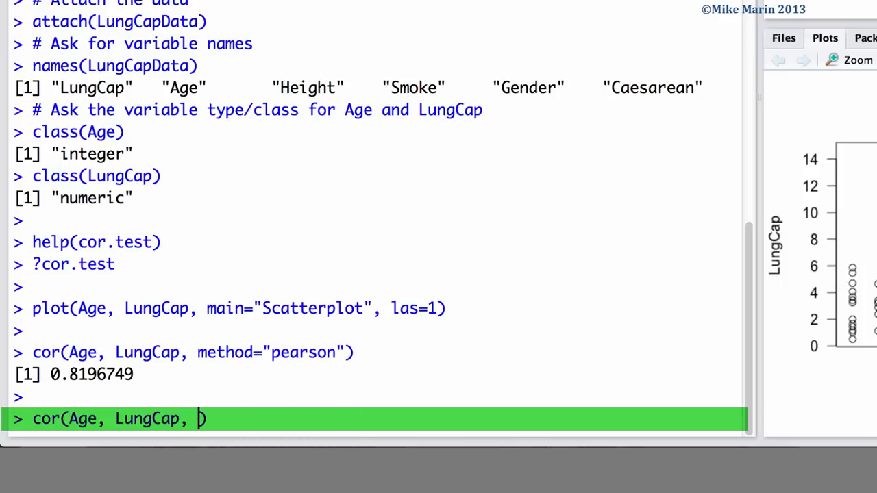
pyautogui.press('Return')
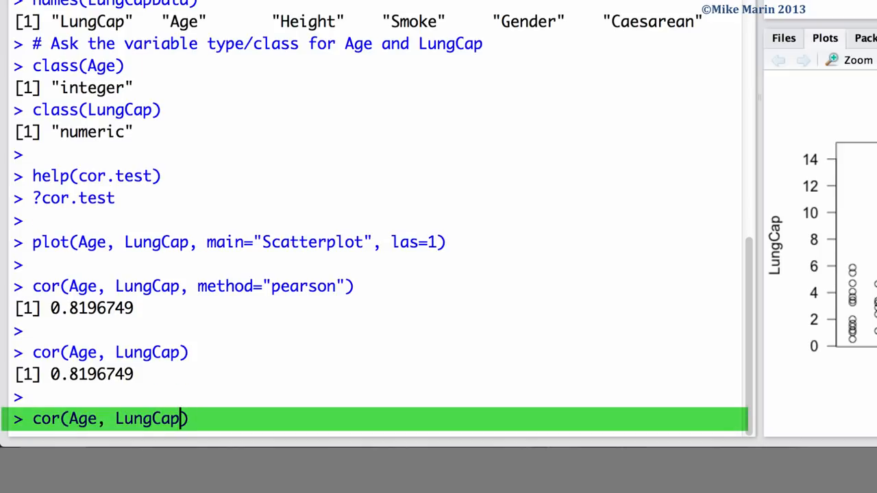
pyautogui.write(', Age')
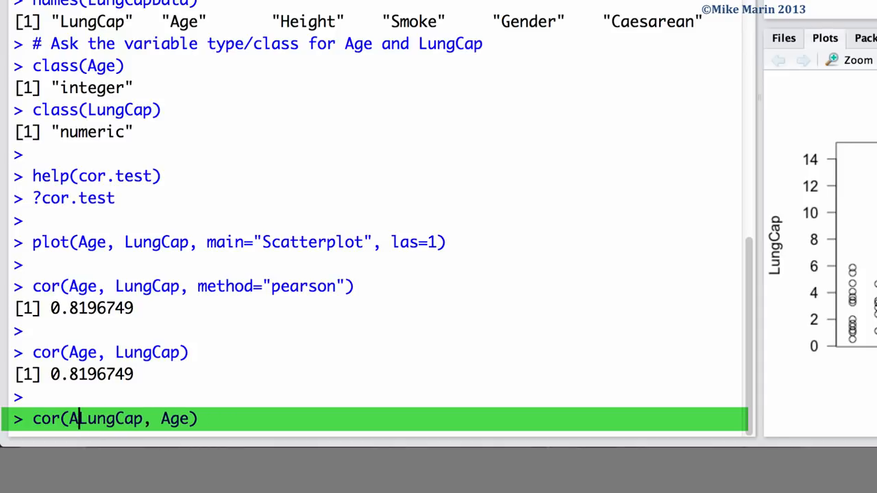
pyautogui.press('Return')
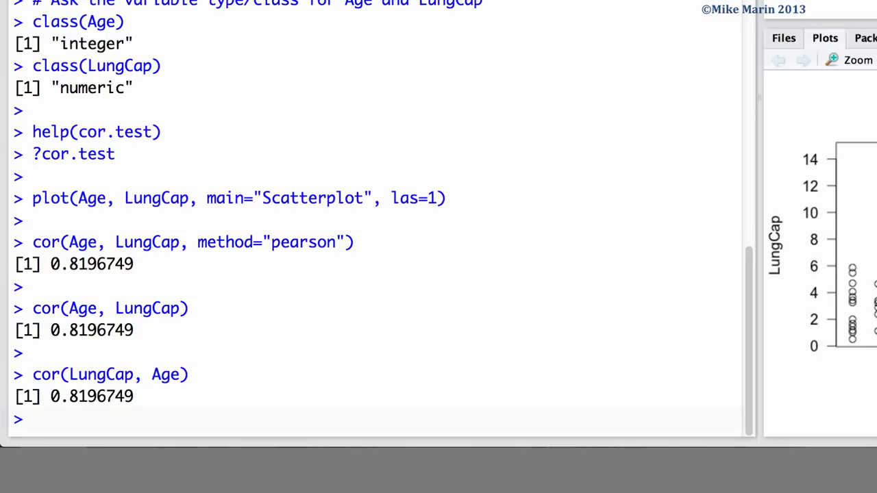
# Compute the Spearman (0.8172464) and Kendall (0.639576) correlations of Age and LungCap
pyautogui.write('cor(Age, LungCap, method="pearson")')
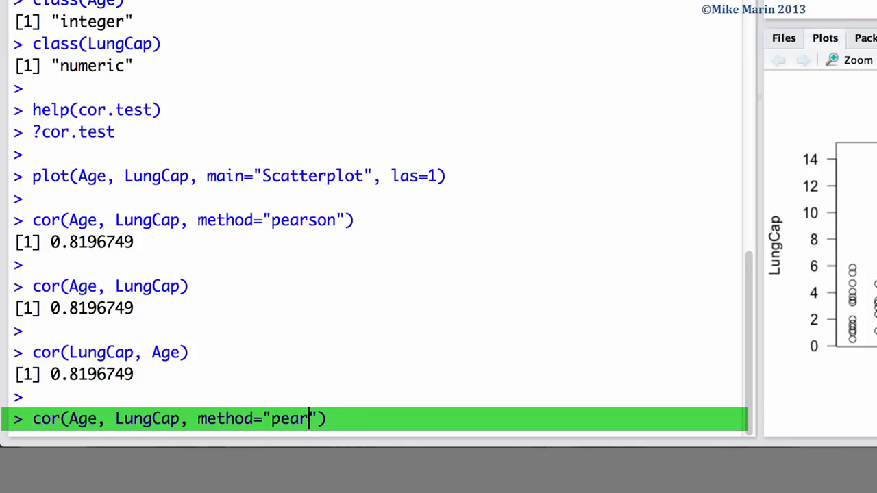
pyautogui.write('spearm')
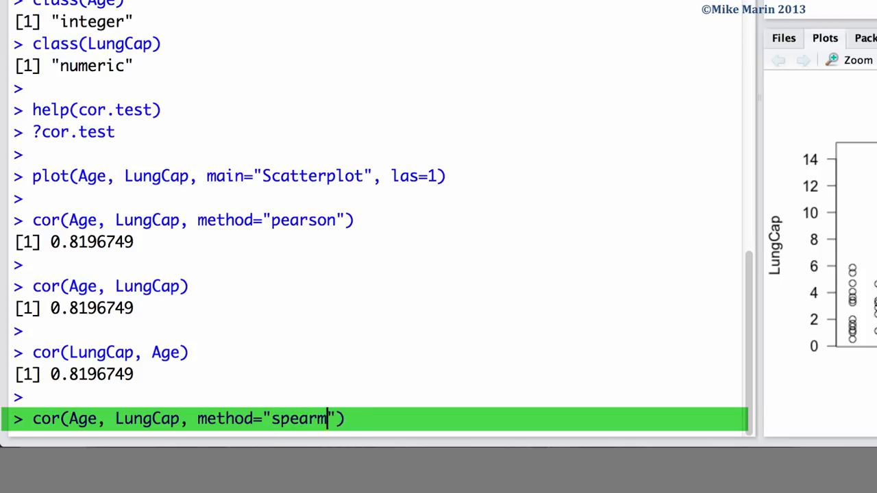
pyautogui.write('an')
pyautogui.press('Return')
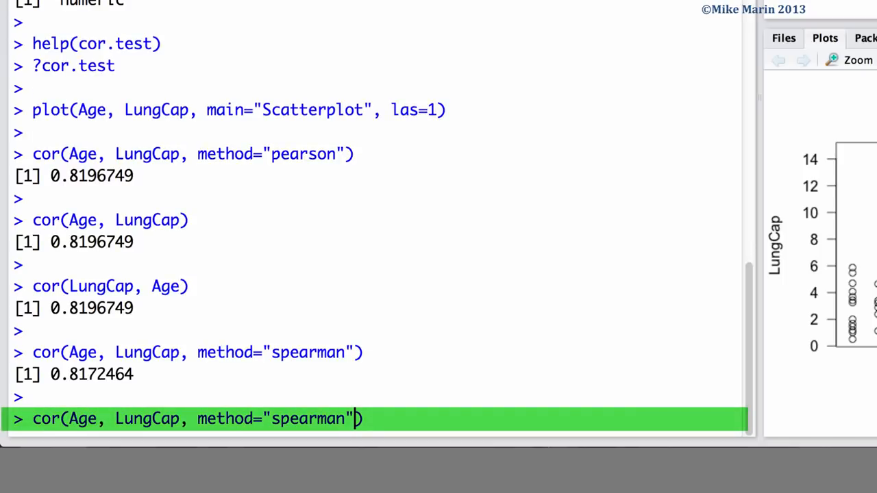
pyautogui.press('BackSpace')
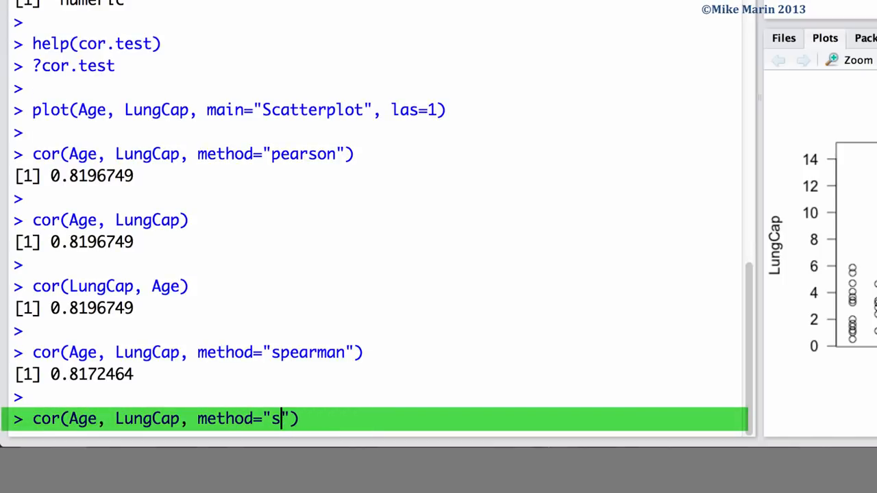
pyautogui.write('kendal')
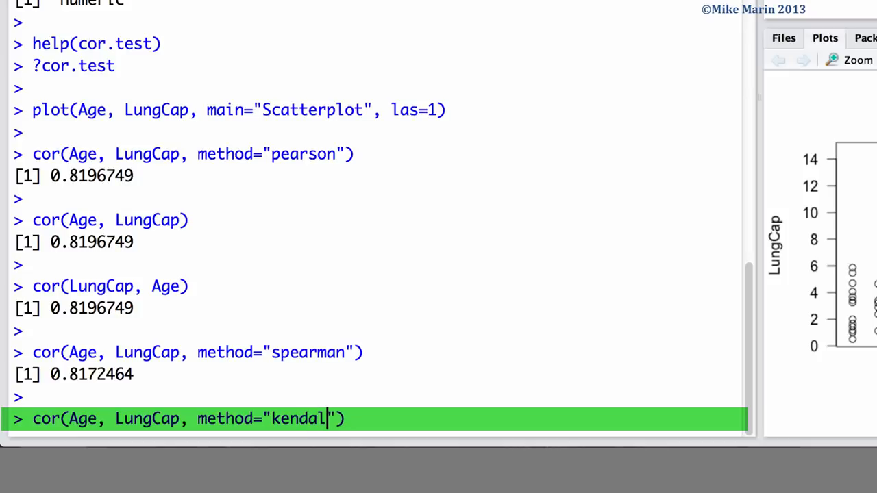
pyautogui.write('l')
pyautogui.press('Return')
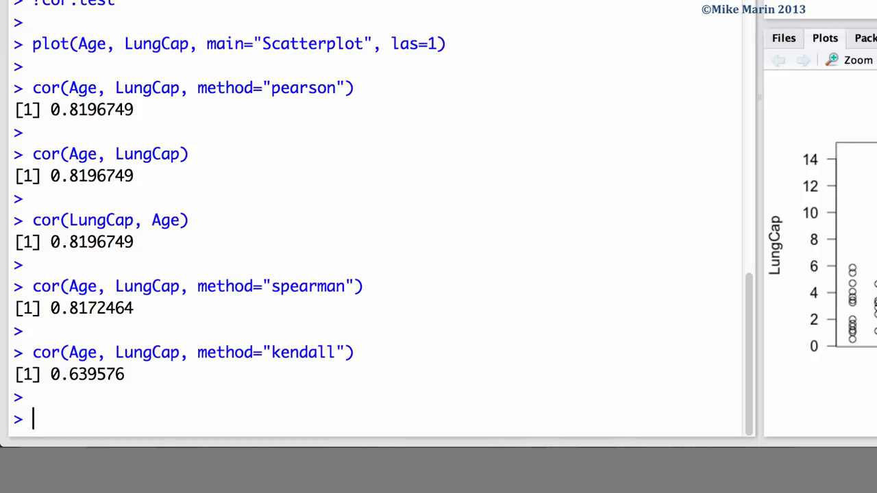
pyautogui.write('cor(LungCap, Age)')
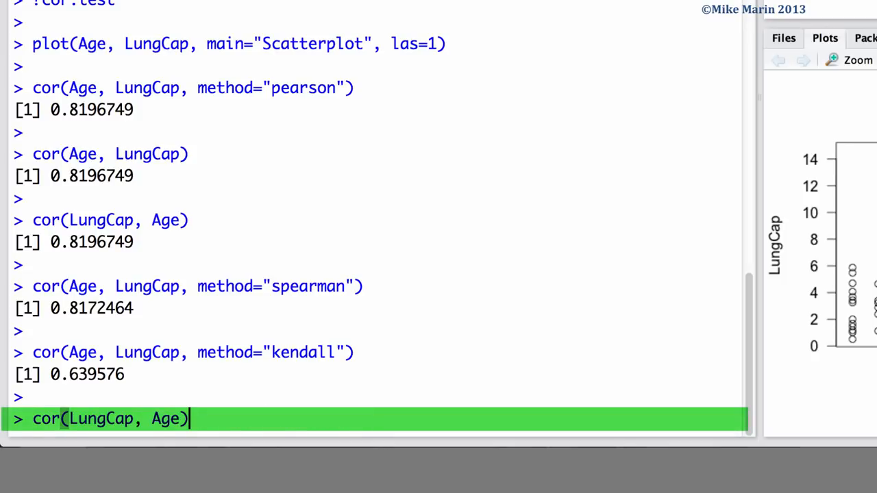
# Run cor.test(Age, LungCap, method="pearson") giving t = 38.4756, p < 2.2e-16
pyautogui.write('cor(Age, LungCap, method="pearson")')
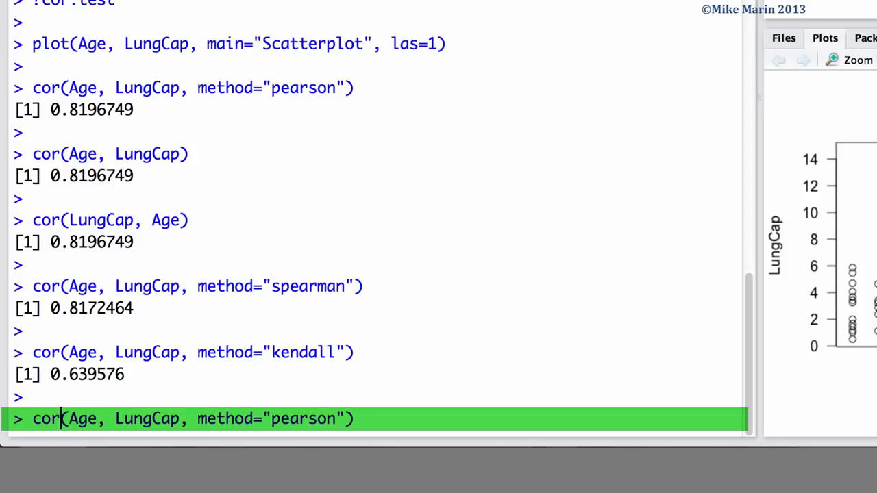
pyautogui.write('.test')
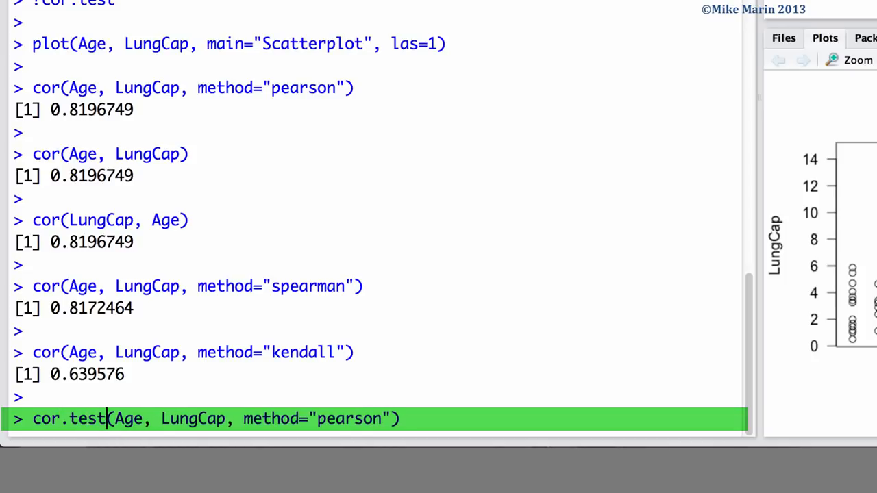
pyautogui.press('Return')
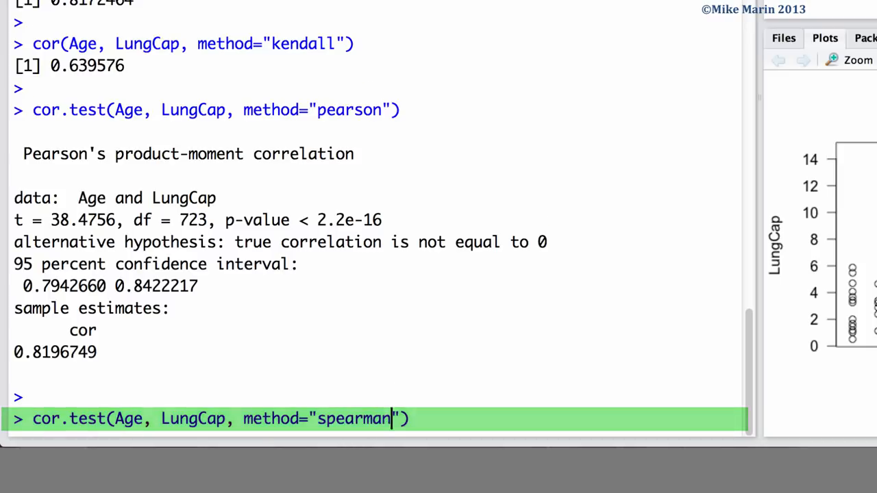
# Run the Spearman cor.test, then rerun it with exact=F to avoid the ties warning
pyautogui.press('Return')
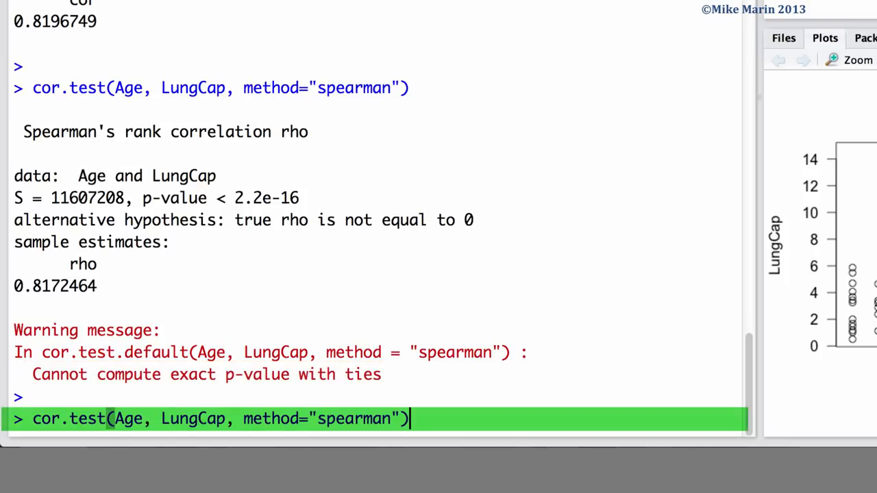
pyautogui.write(', e')
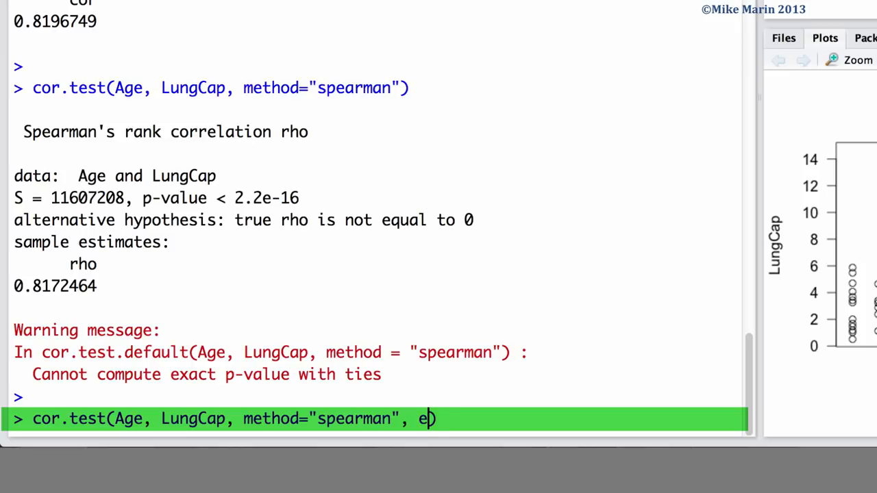
pyautogui.write('xact=F')
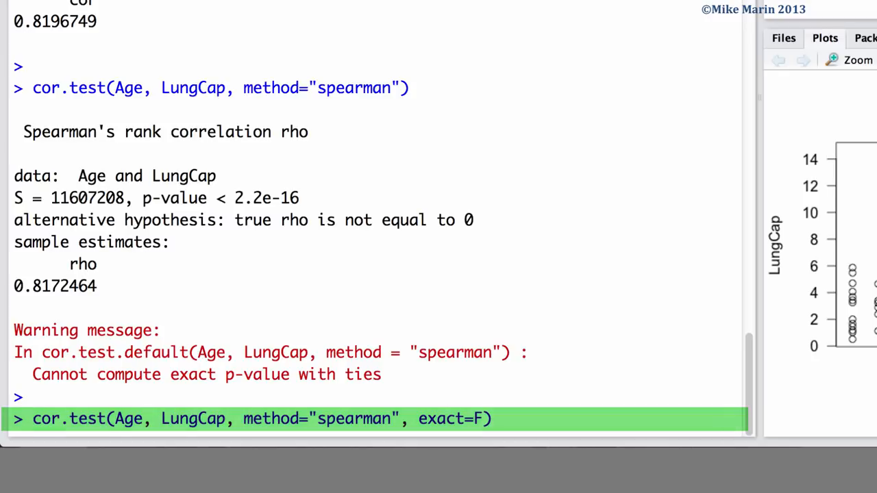
pyautogui.press('Return')
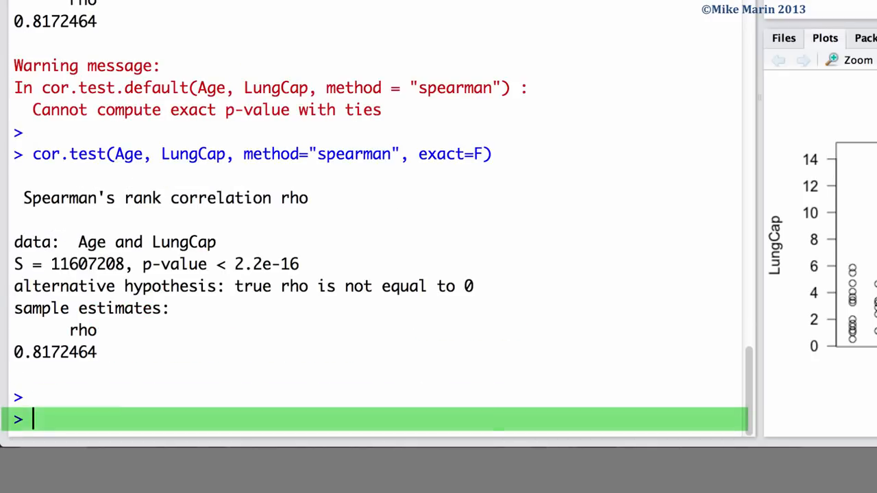
# Run a one-sided Pearson cor.test with alt="greater" and conf.level=0.99
pyautogui.write('cor.test(Age, LungCap, method="pearson")')
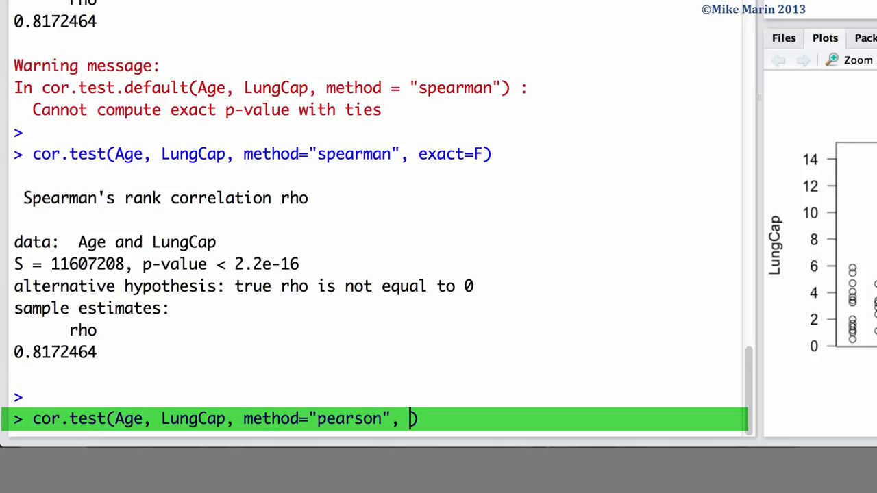
pyautogui.write('alt)')
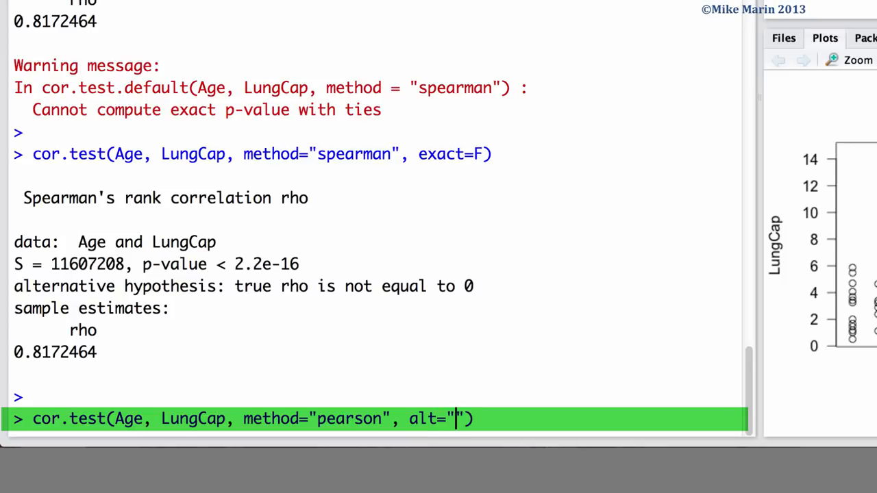
pyautogui.write('greater')
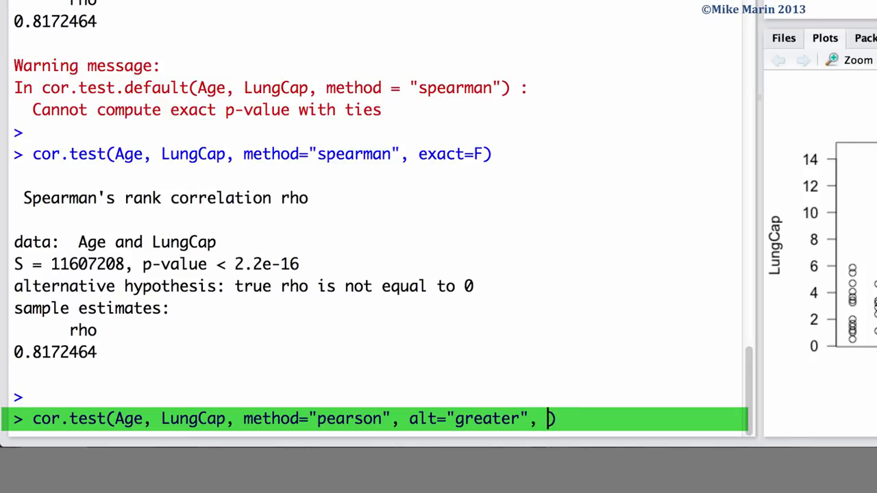
pyautogui.write('conf.level')
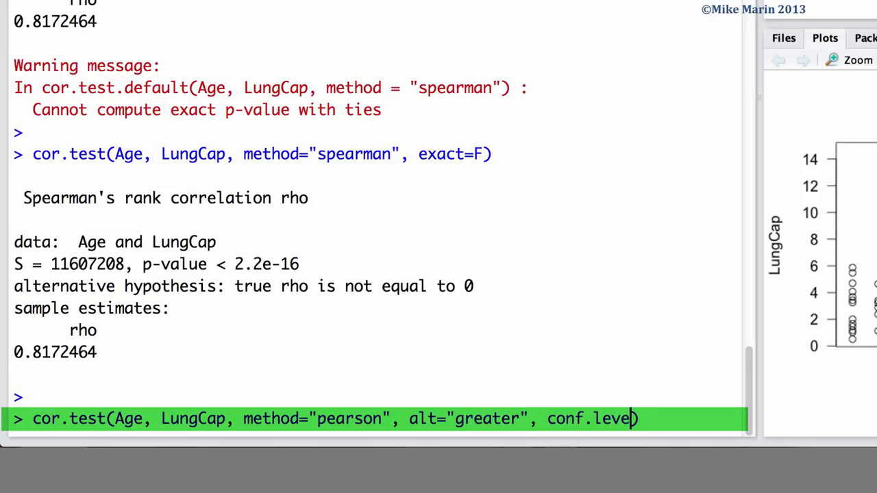
pyautogui.write('l')
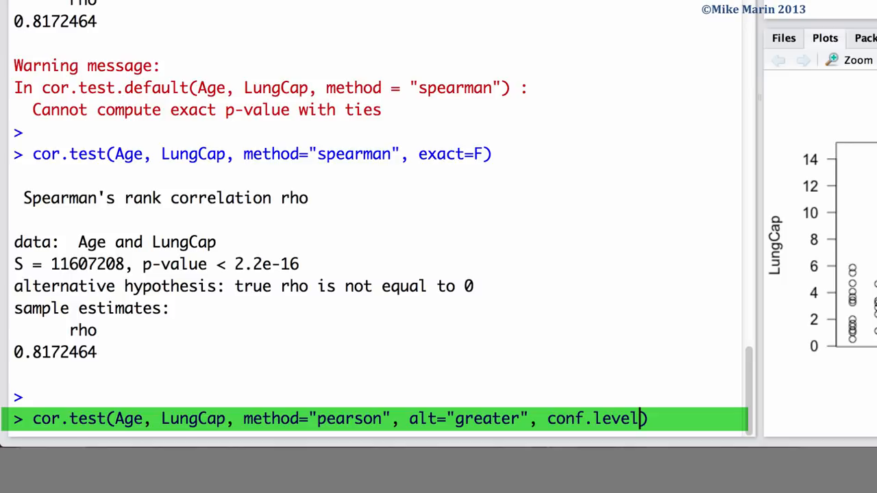
pyautogui.write('=0.99')
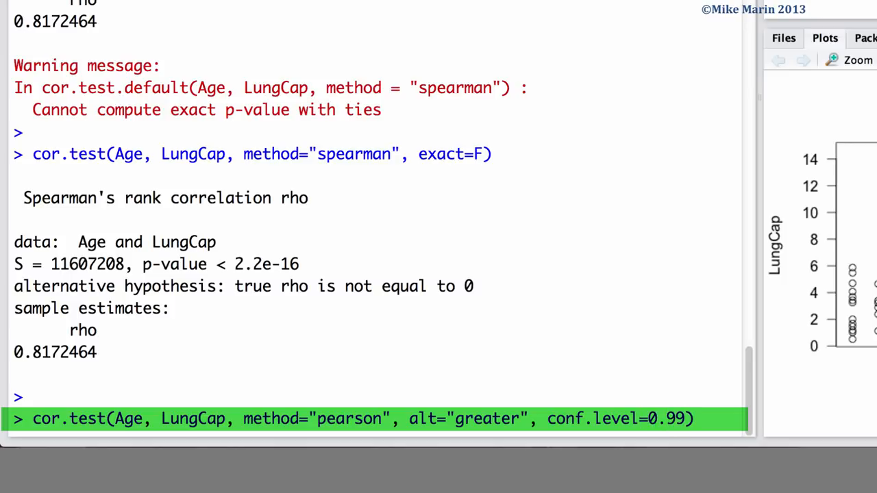
pyautogui.press('Return')
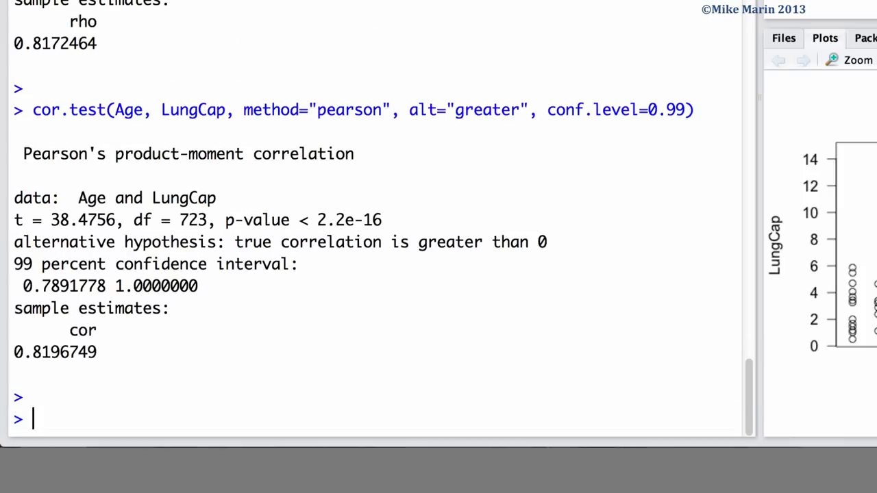
# Compute cov(Age, LungCap), giving 8.738289
pyautogui.write('co')
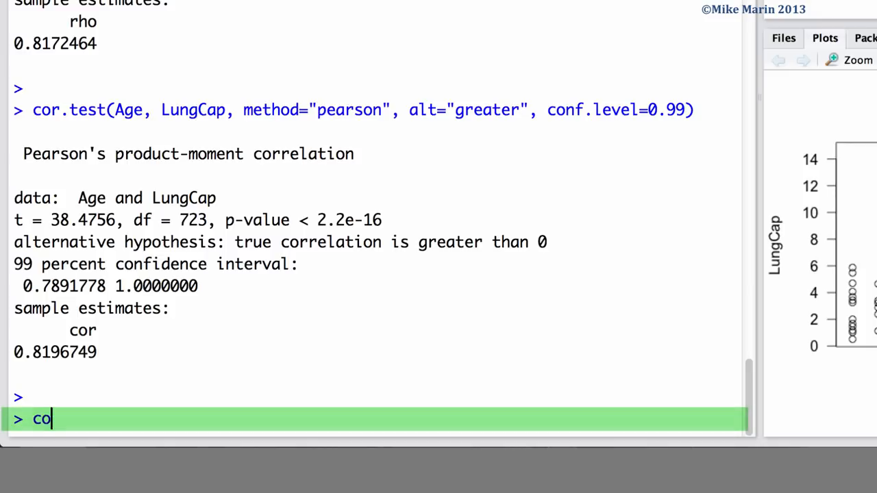
pyautogui.write('v(A')
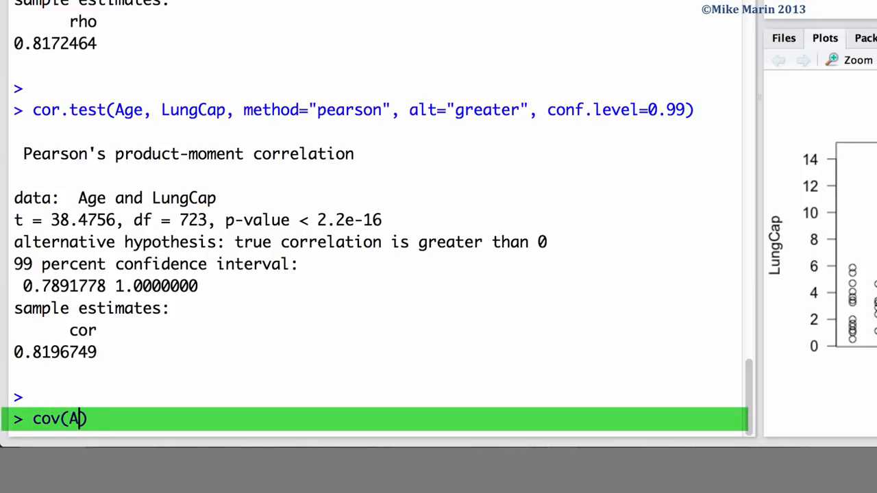
pyautogui.write('ge,')
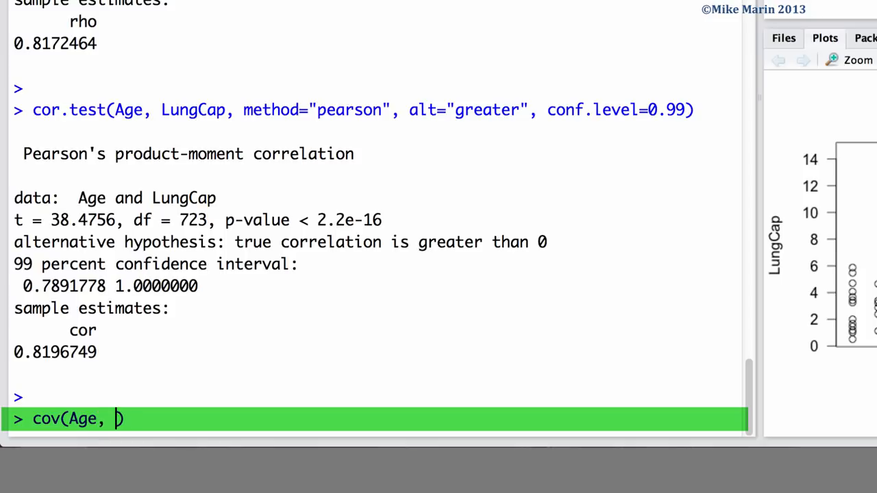
pyautogui.write('LungCap)')
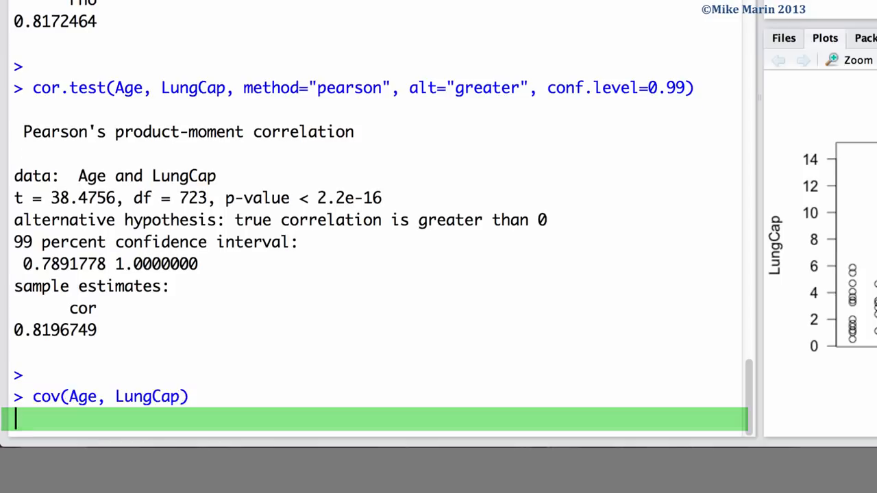
pyautogui.press('Return')
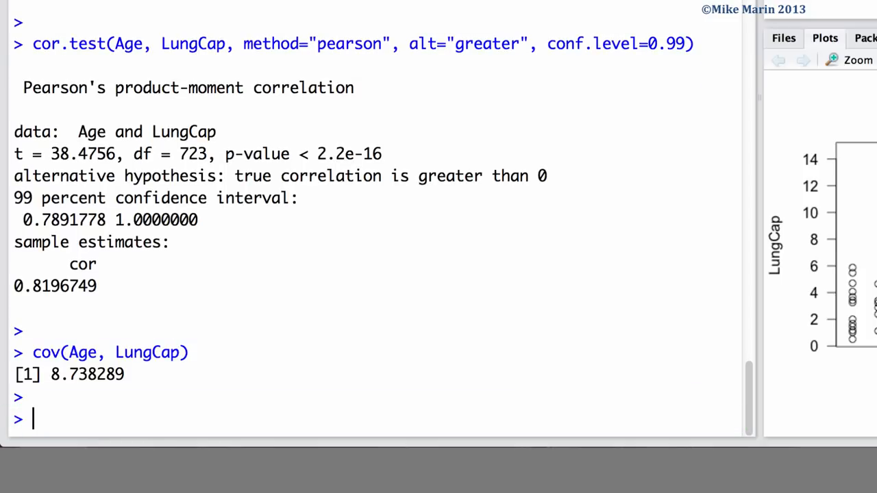
# Draw the scatterplot matrix of all LungCapData variables with pairs(LungCapData)
pyautogui.write('p')
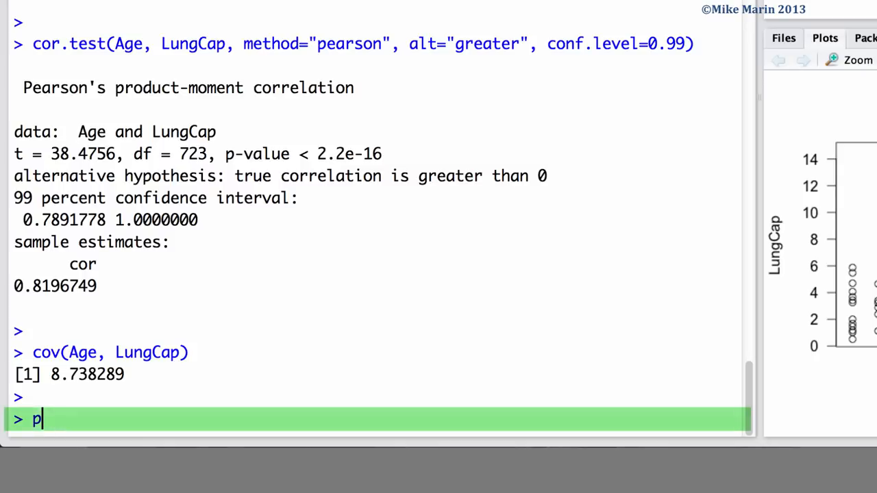
pyautogui.write('airs(')
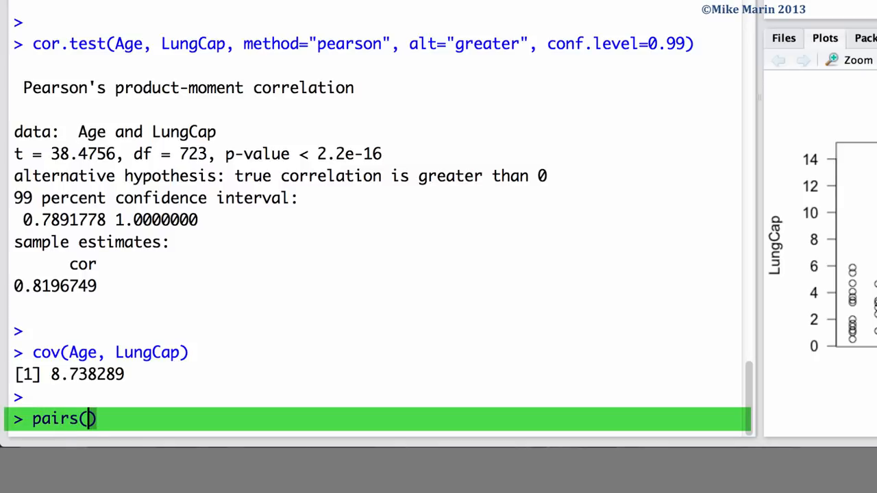
pyautogui.write('LungCap')
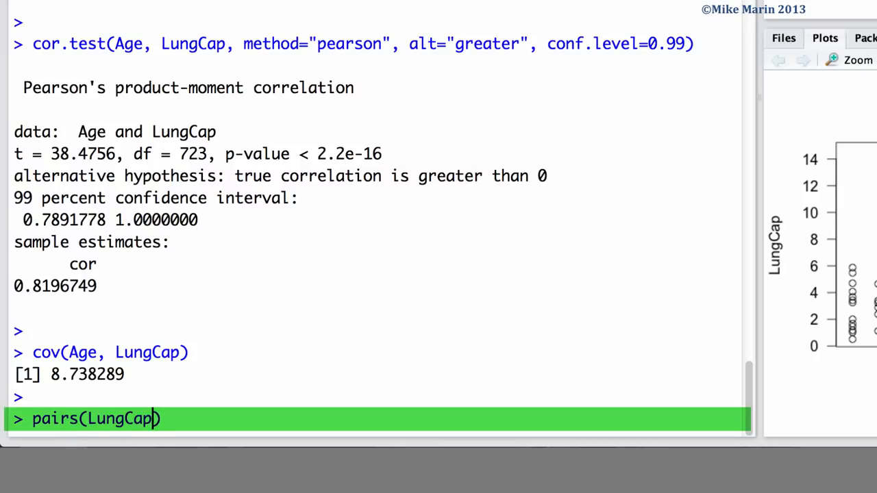
pyautogui.write('Data')
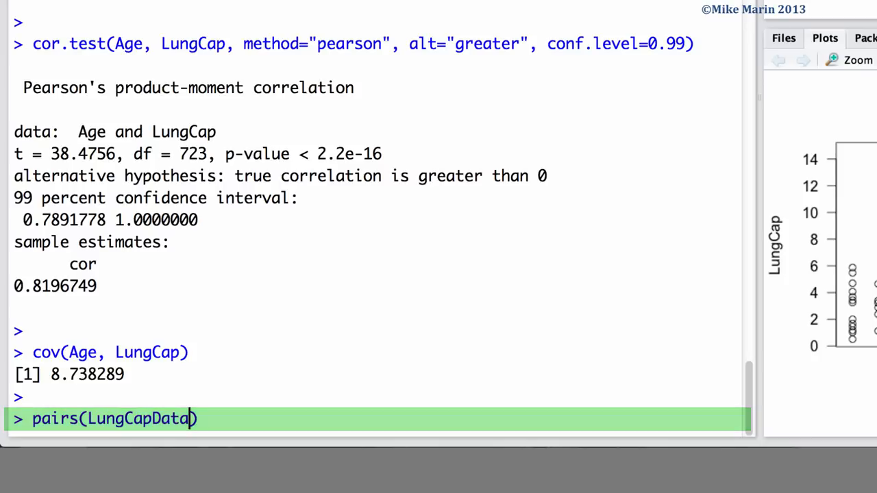
pyautogui.press('Return')
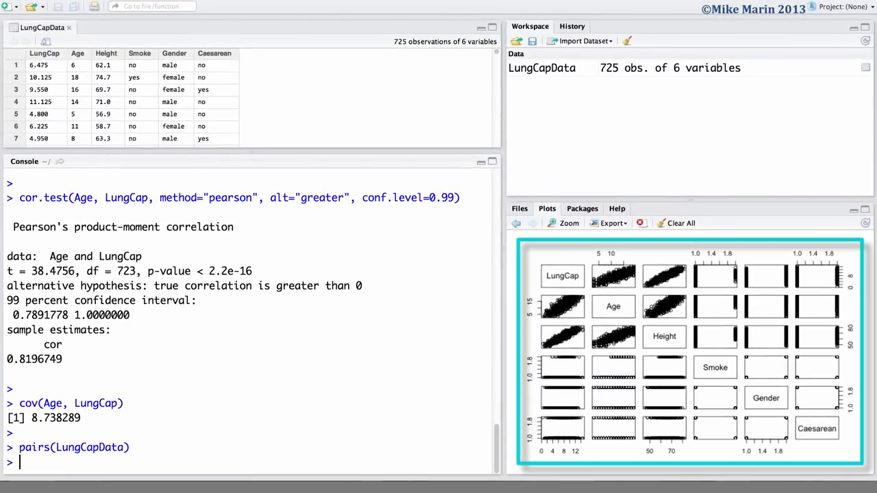
pyautogui.click(568, 222)
pyautogui.write('pairs(LungCapData')
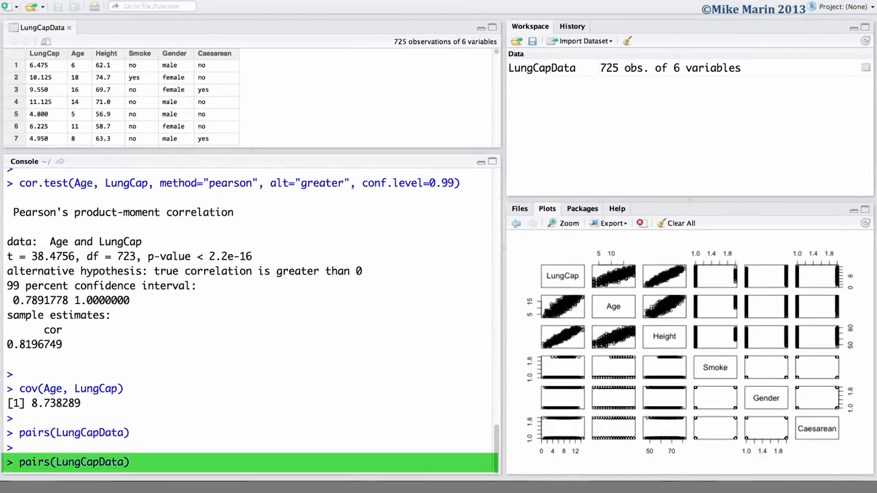
# Redraw the matrix with pairs(LungCapData[,1:3]) for LungCap, Age and Height only
pyautogui.write('[]')
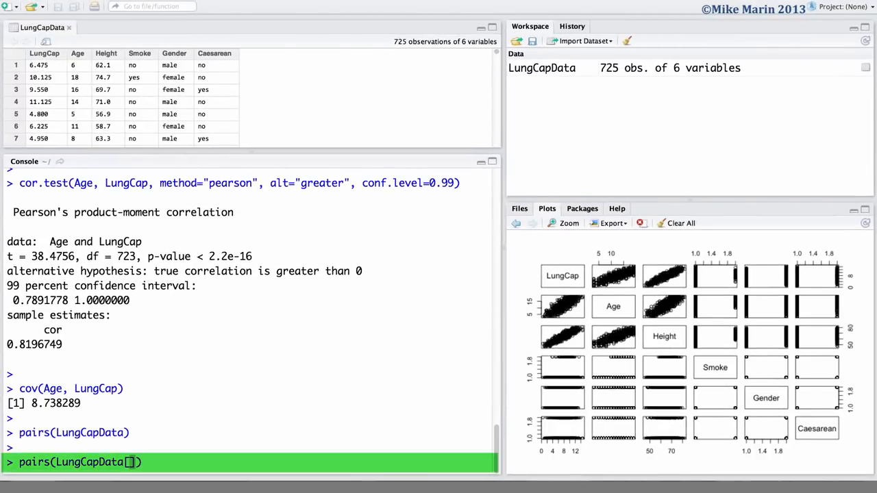
pyautogui.write(',1')
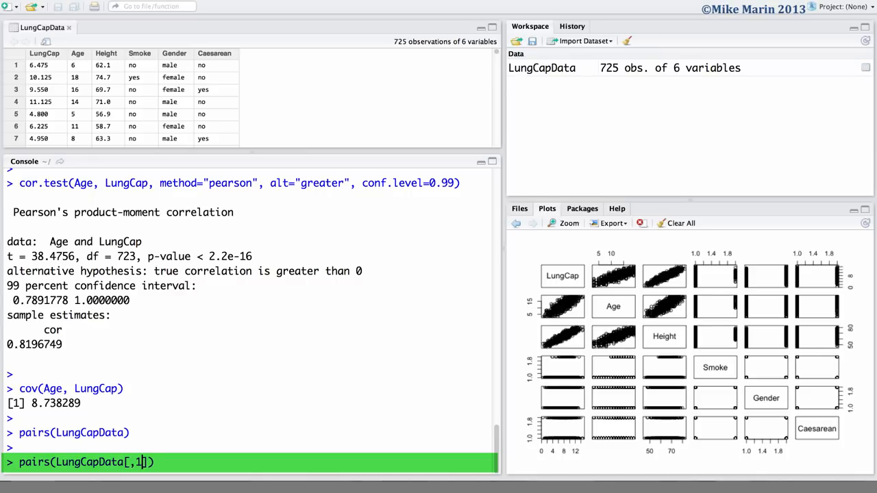
pyautogui.write(':3')
pyautogui.press('Return')
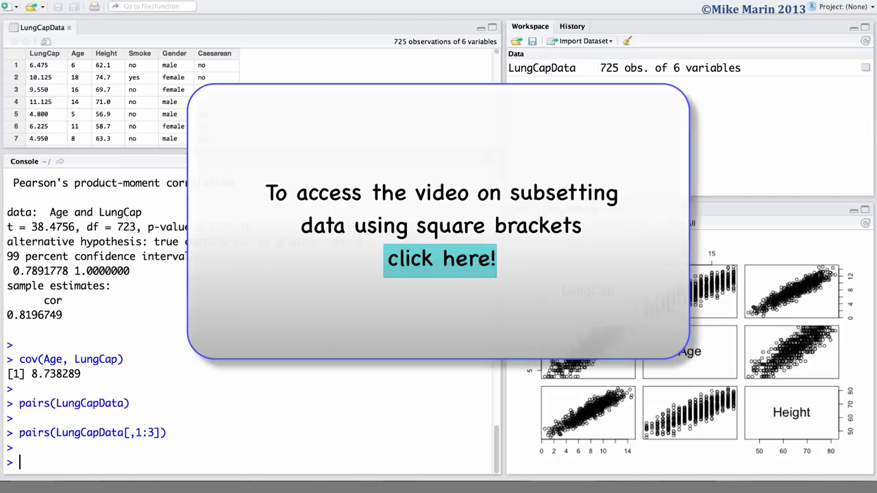
pyautogui.click(440, 259)
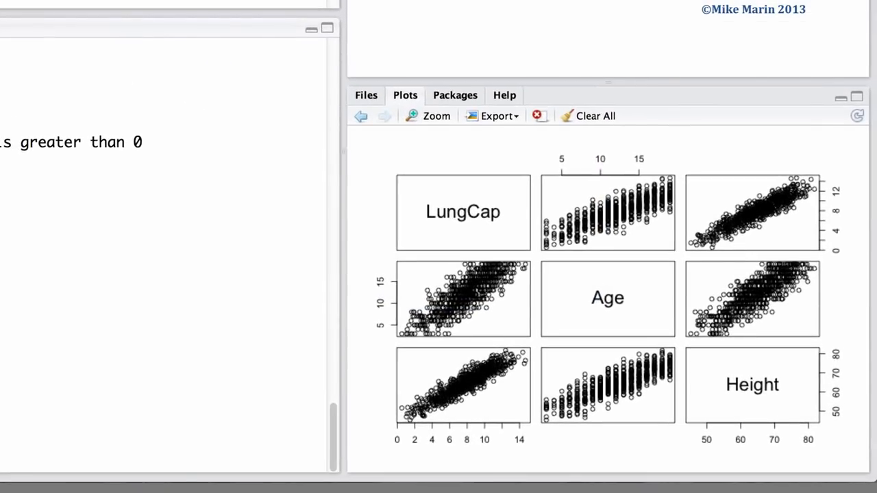
pyautogui.click(452, 299)
pyautogui.write('cor(')
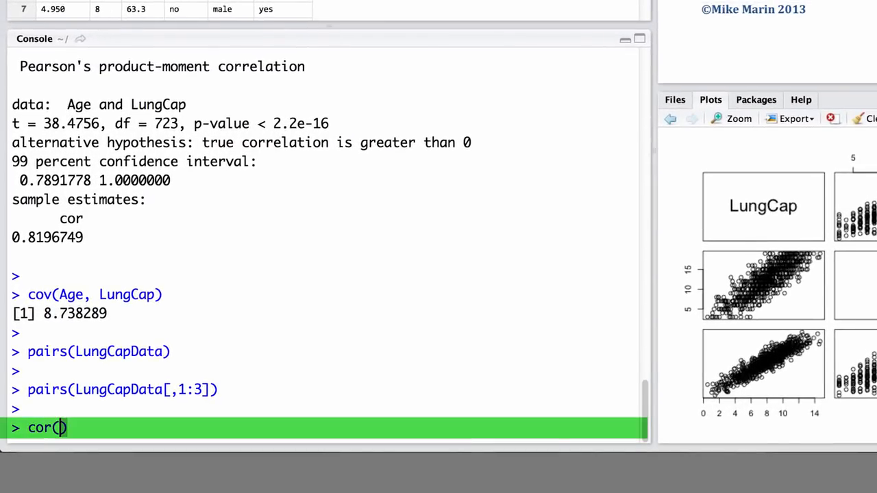
# Run cor(LungCapData) on the whole dataset and hit the non-numeric error
pyautogui.write('LungC')
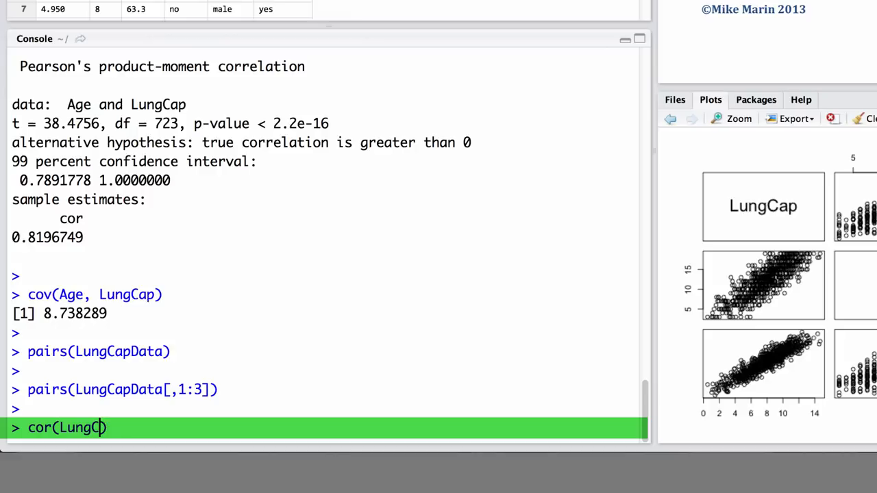
pyautogui.write('apData)')
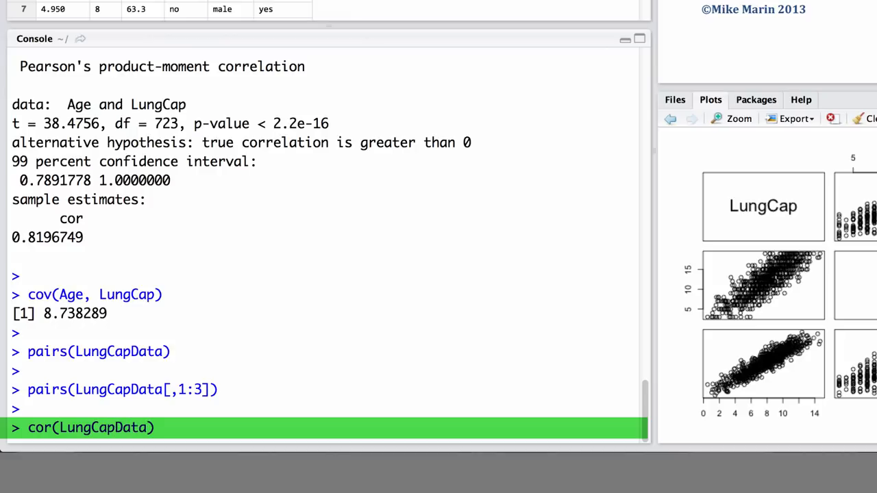
pyautogui.press('Return')
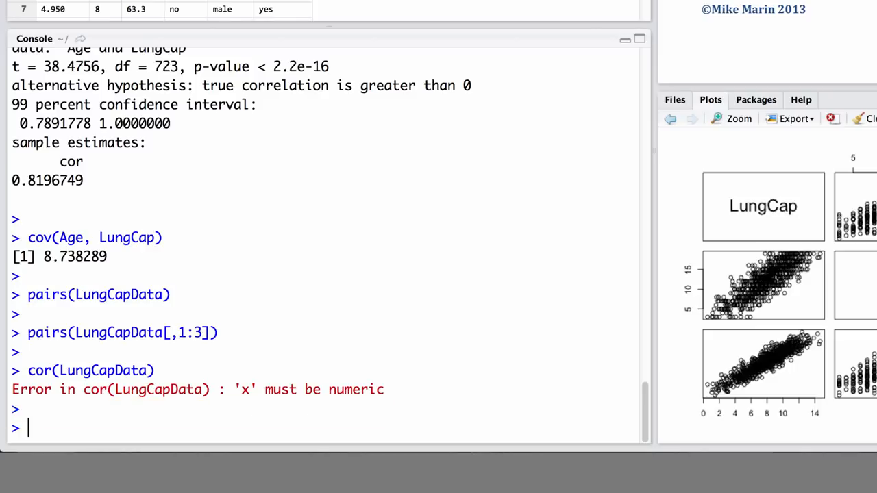
# Run cor(LungCapData[,1:3]) to get the Pearson matrix for LungCap, Age and Height
pyautogui.write('cor(LungCapData[])')
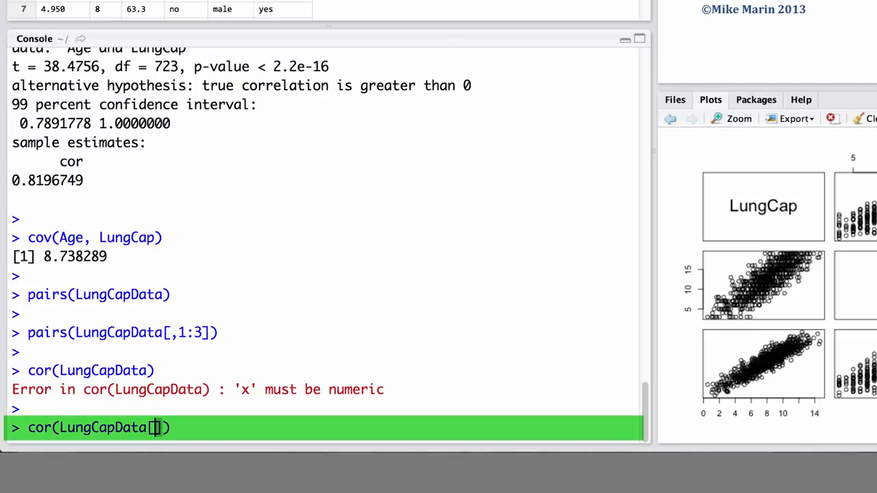
pyautogui.write(',]')
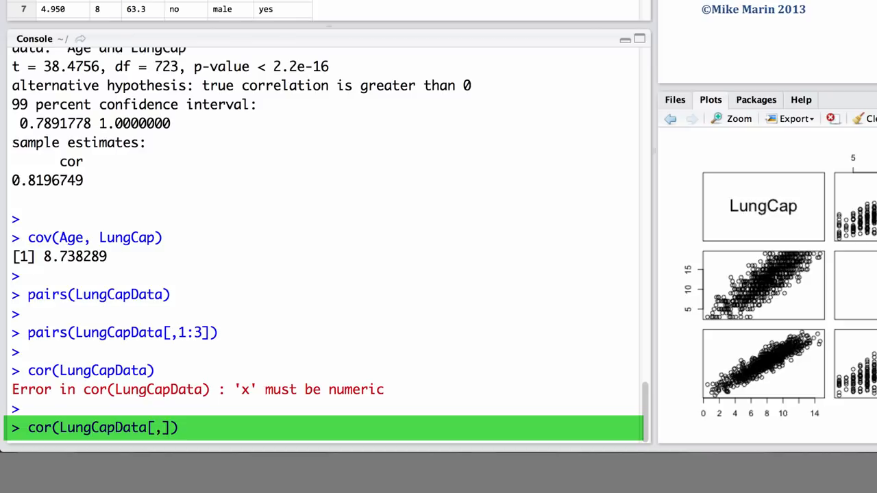
pyautogui.write('1:')
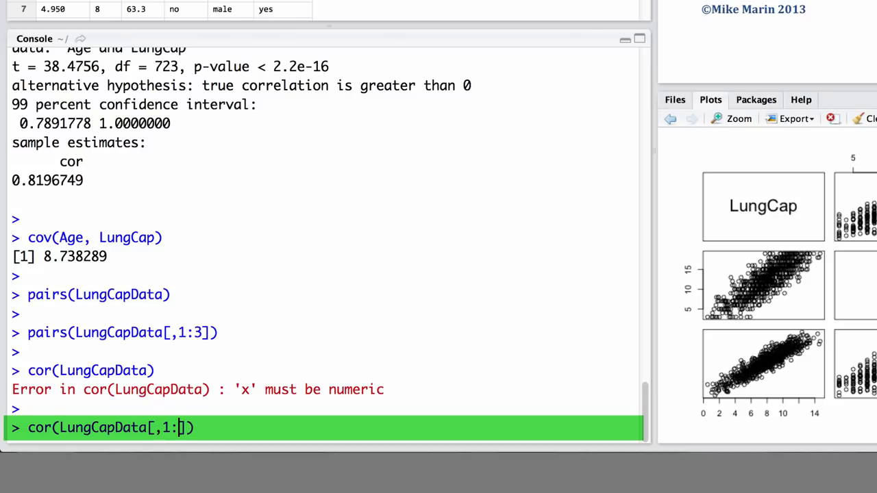
pyautogui.write('3')
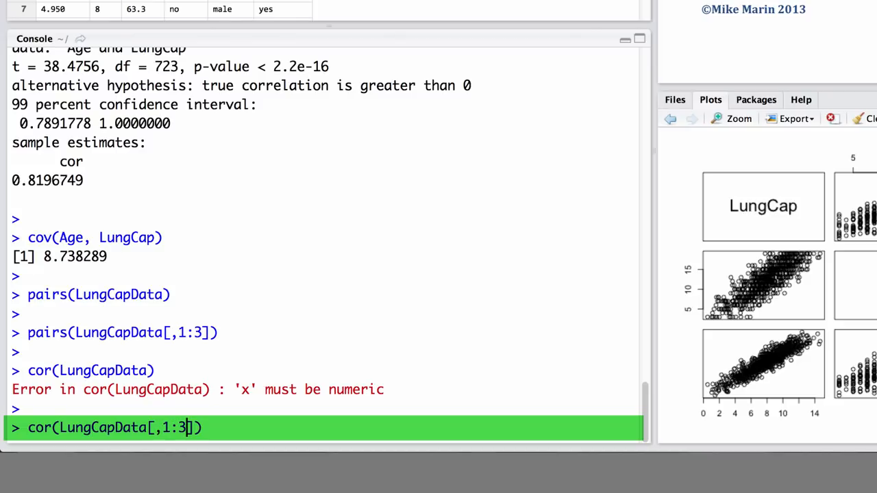
pyautogui.press('Return')
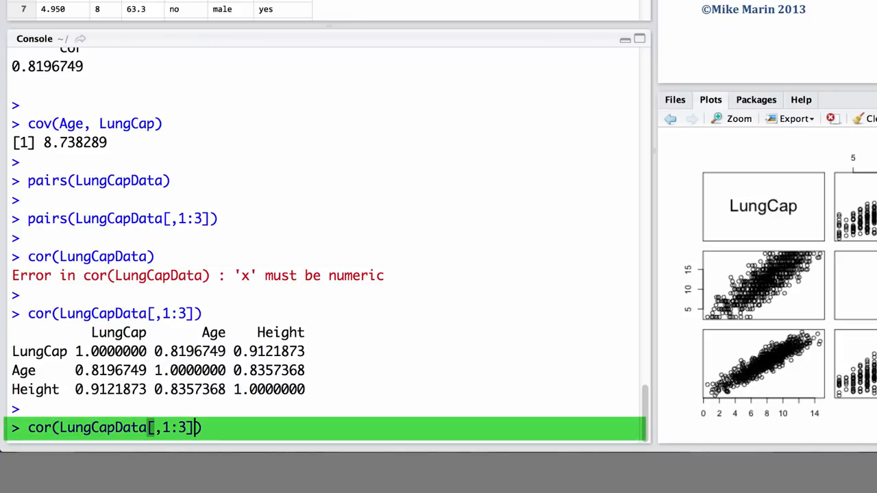
# Run cor with method="spearman" and then cov on LungCapData[,1:3]
pyautogui.write(', method')
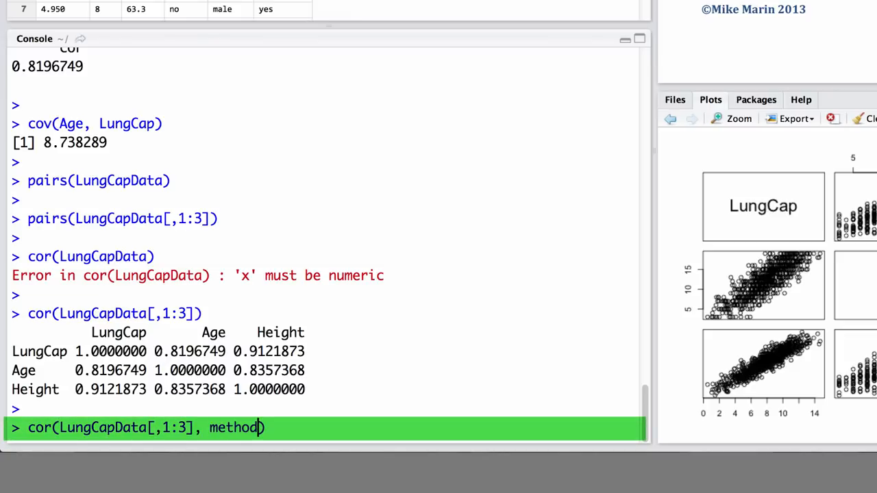
pyautogui.write('="spear"')
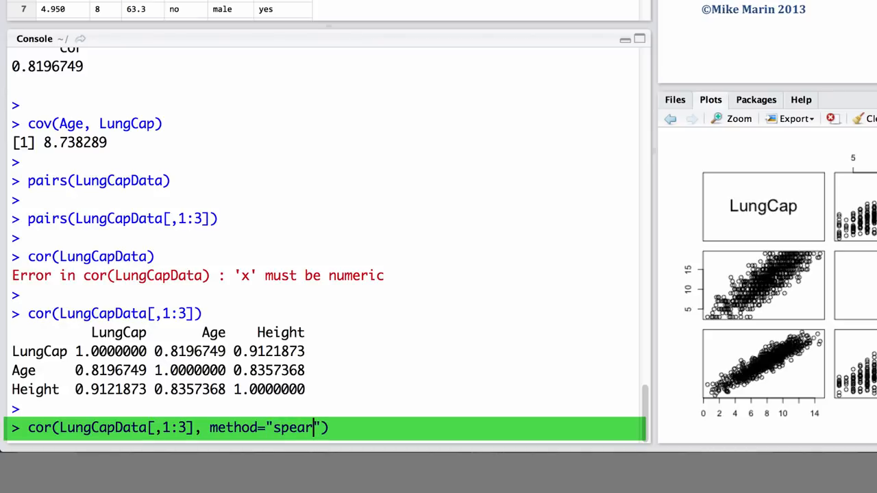
pyautogui.press('Return')
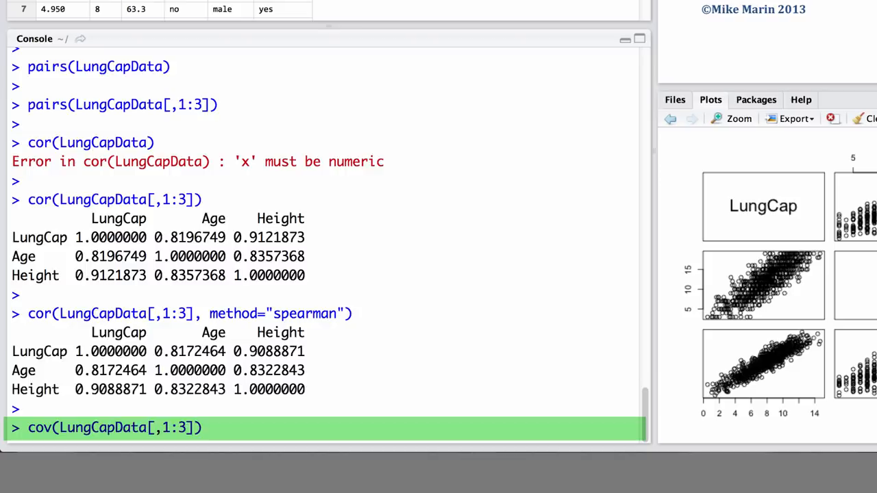
pyautogui.press('Return')
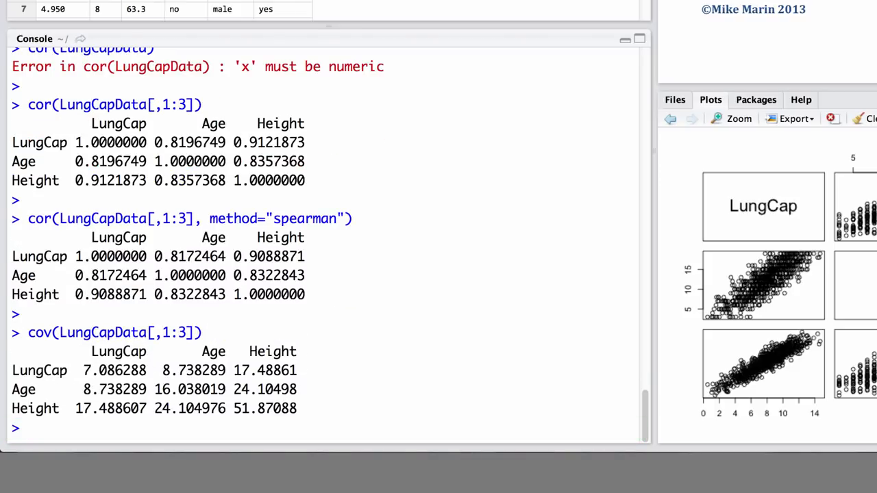